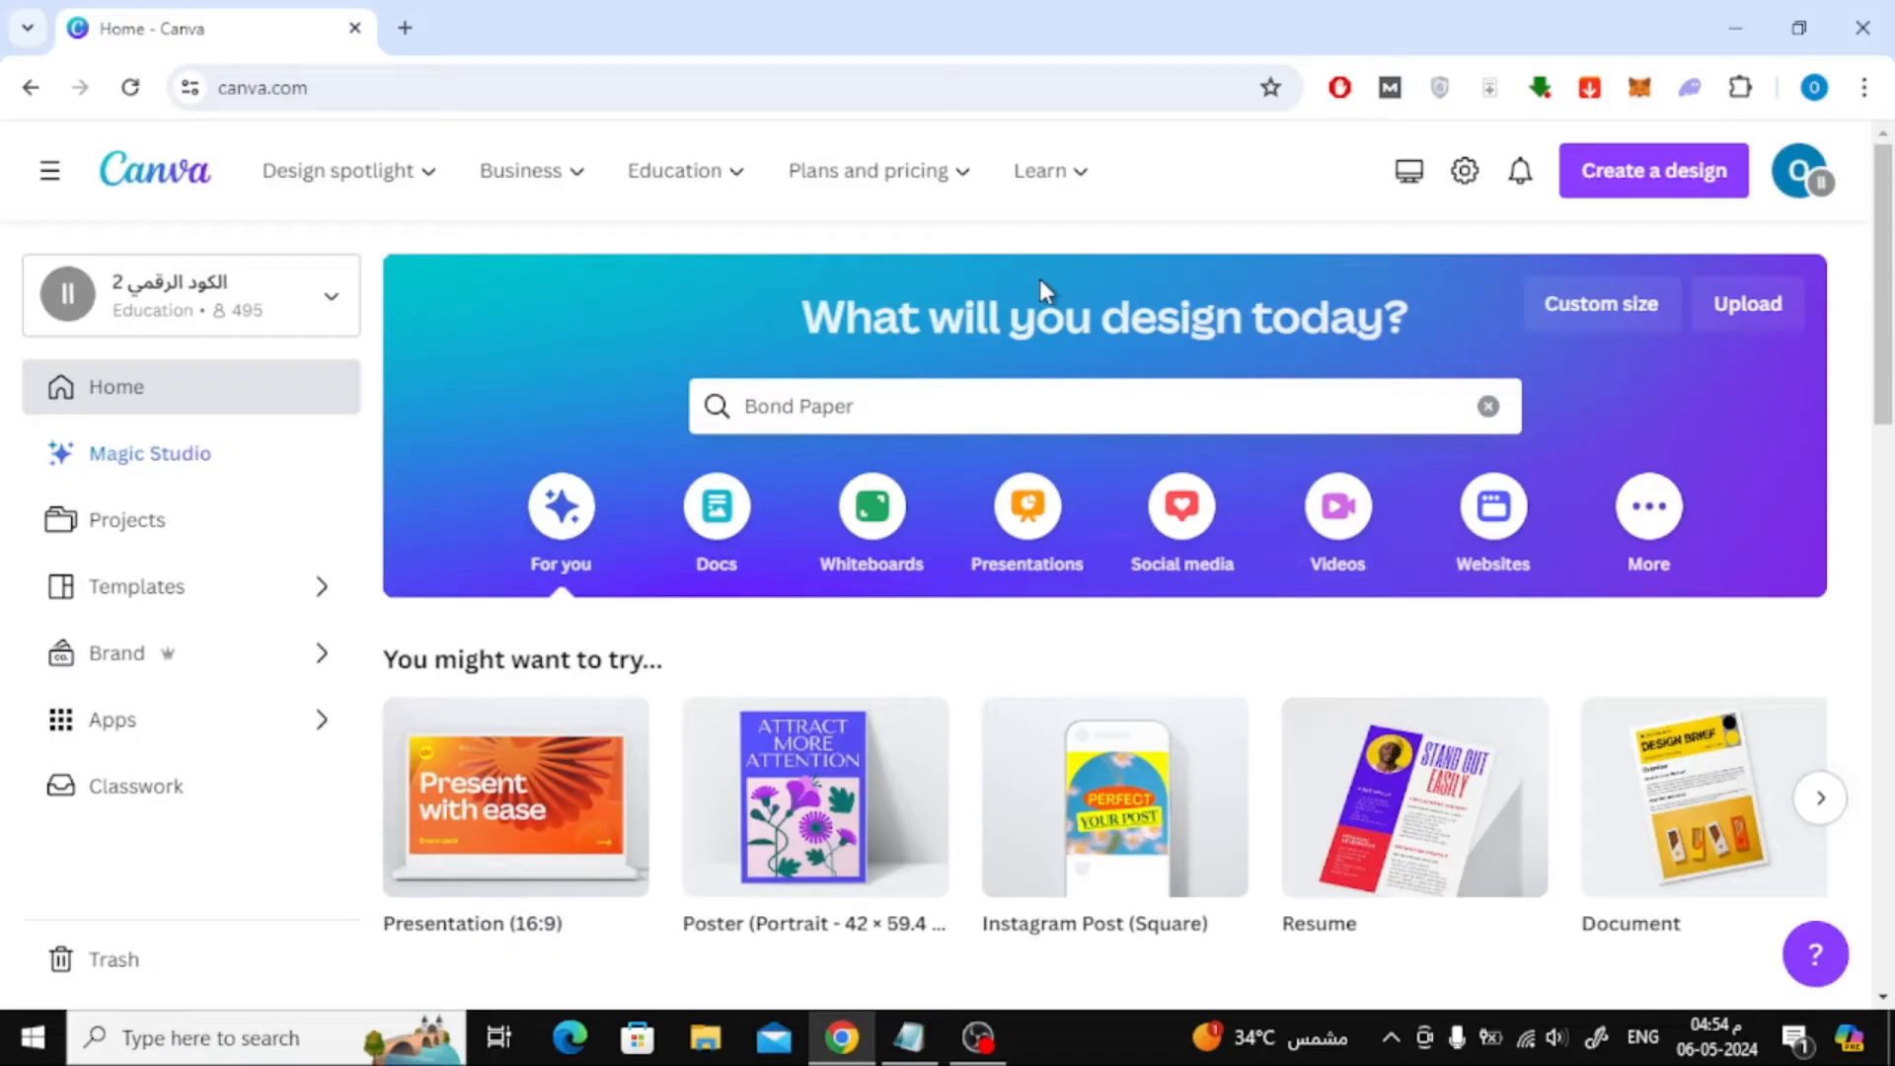
mouse_move(1568, 221)
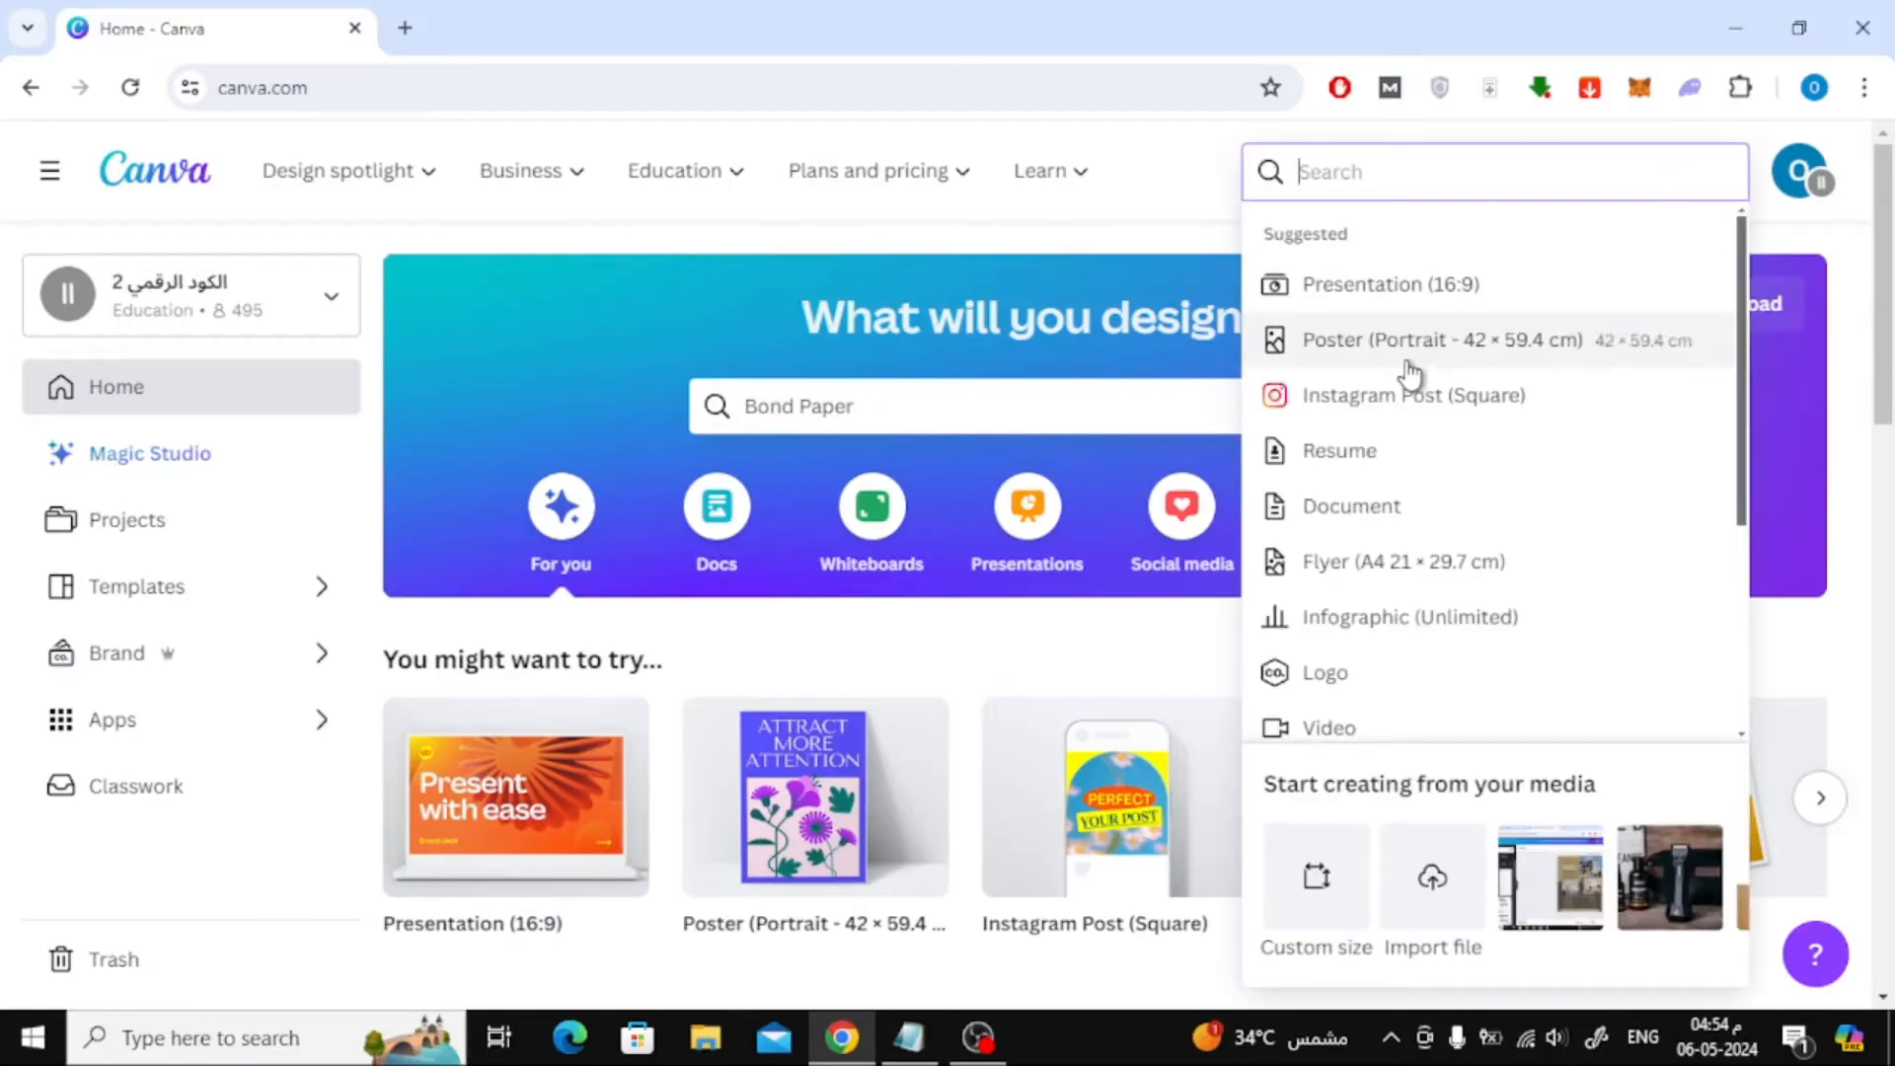
mouse_move(1317, 876)
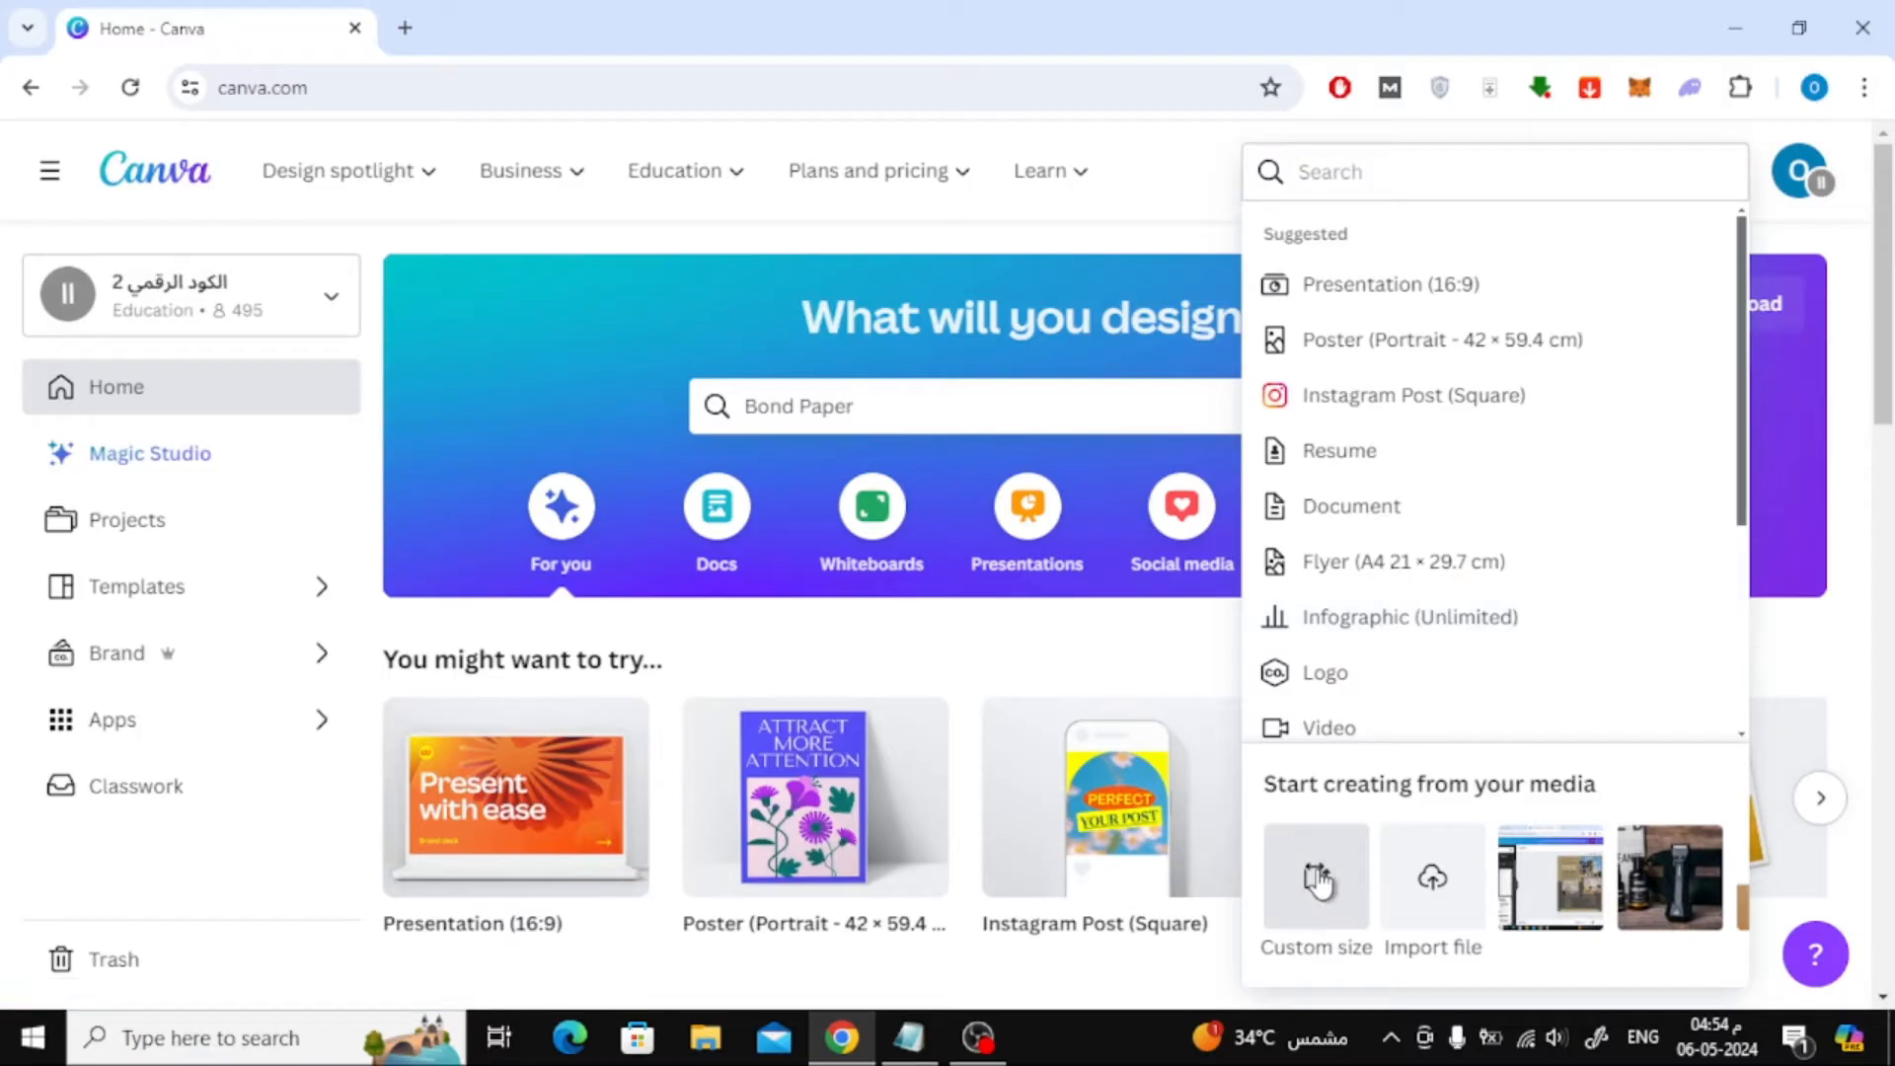
Choose a custom size of 8.5 by 13 inches, checked against the bond paper notes.
left_click(1315, 889)
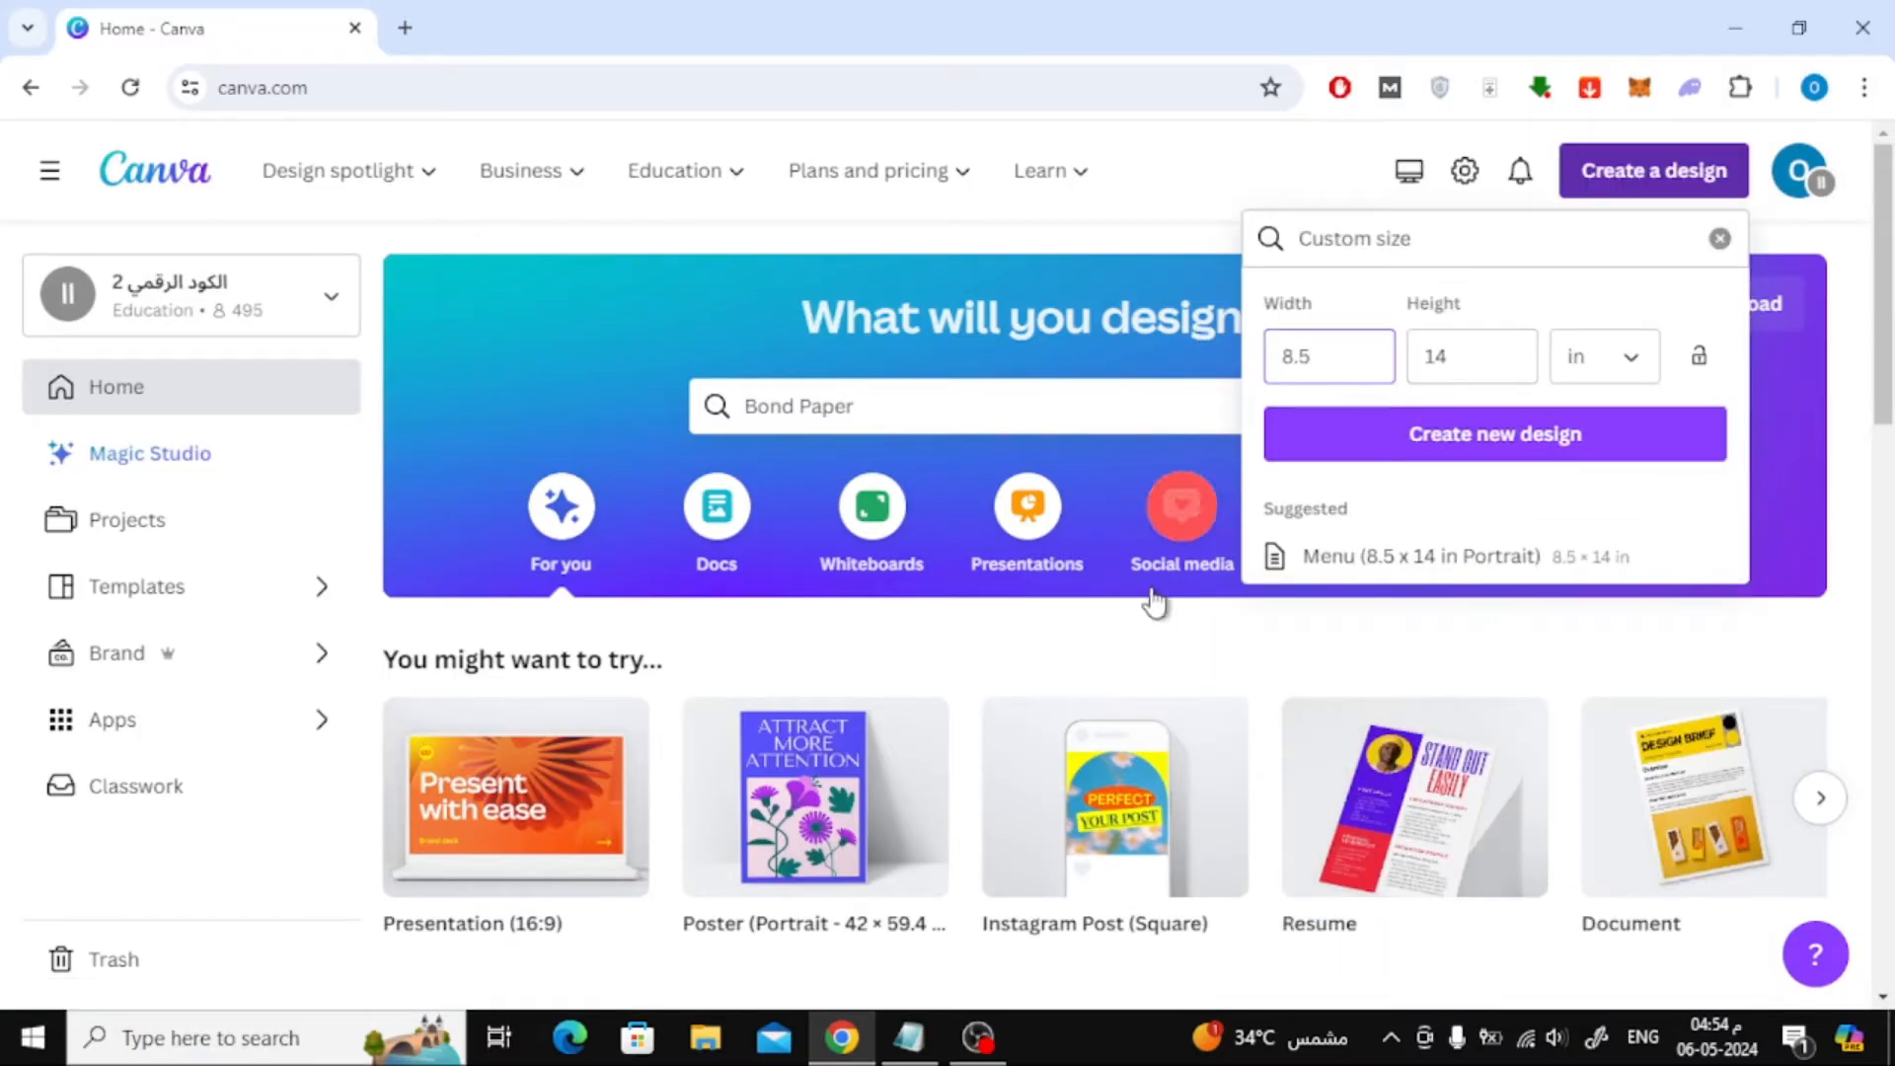
left_click(909, 1036)
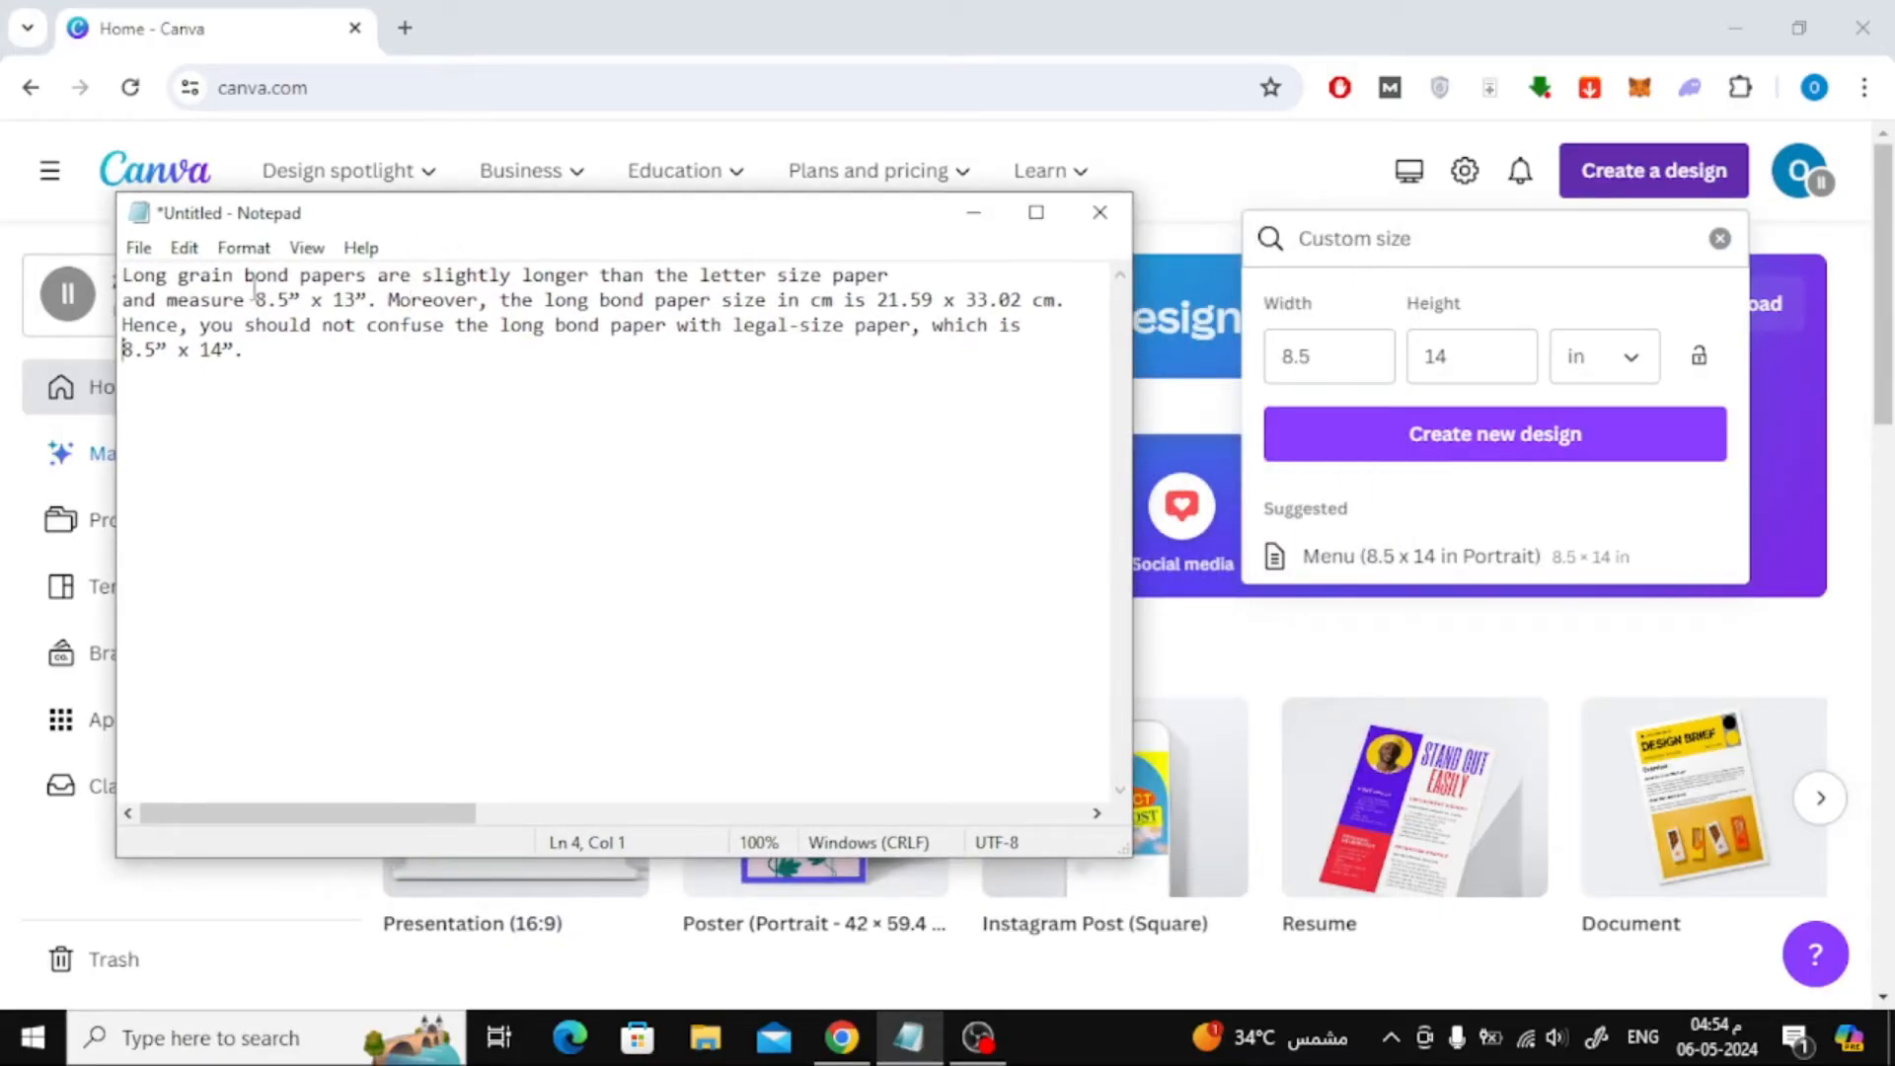
double_click(265, 301)
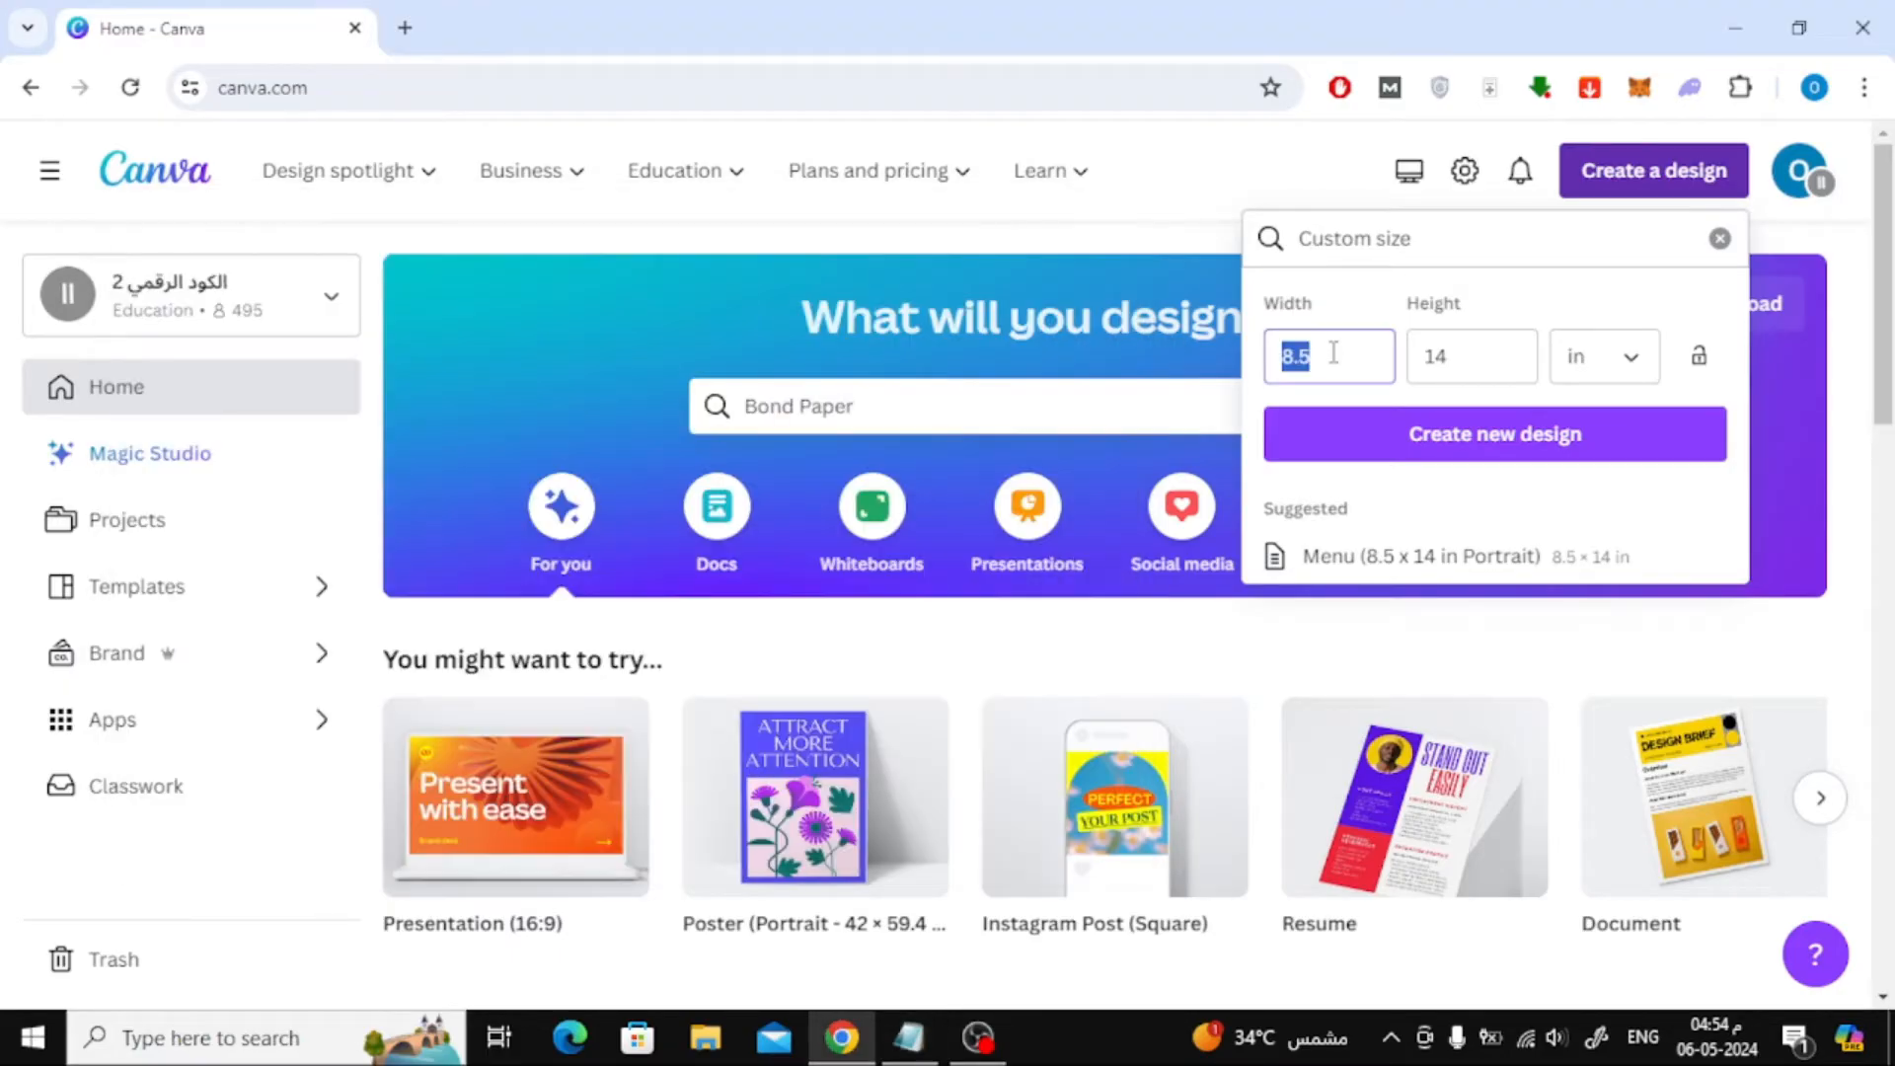
left_click(909, 1036)
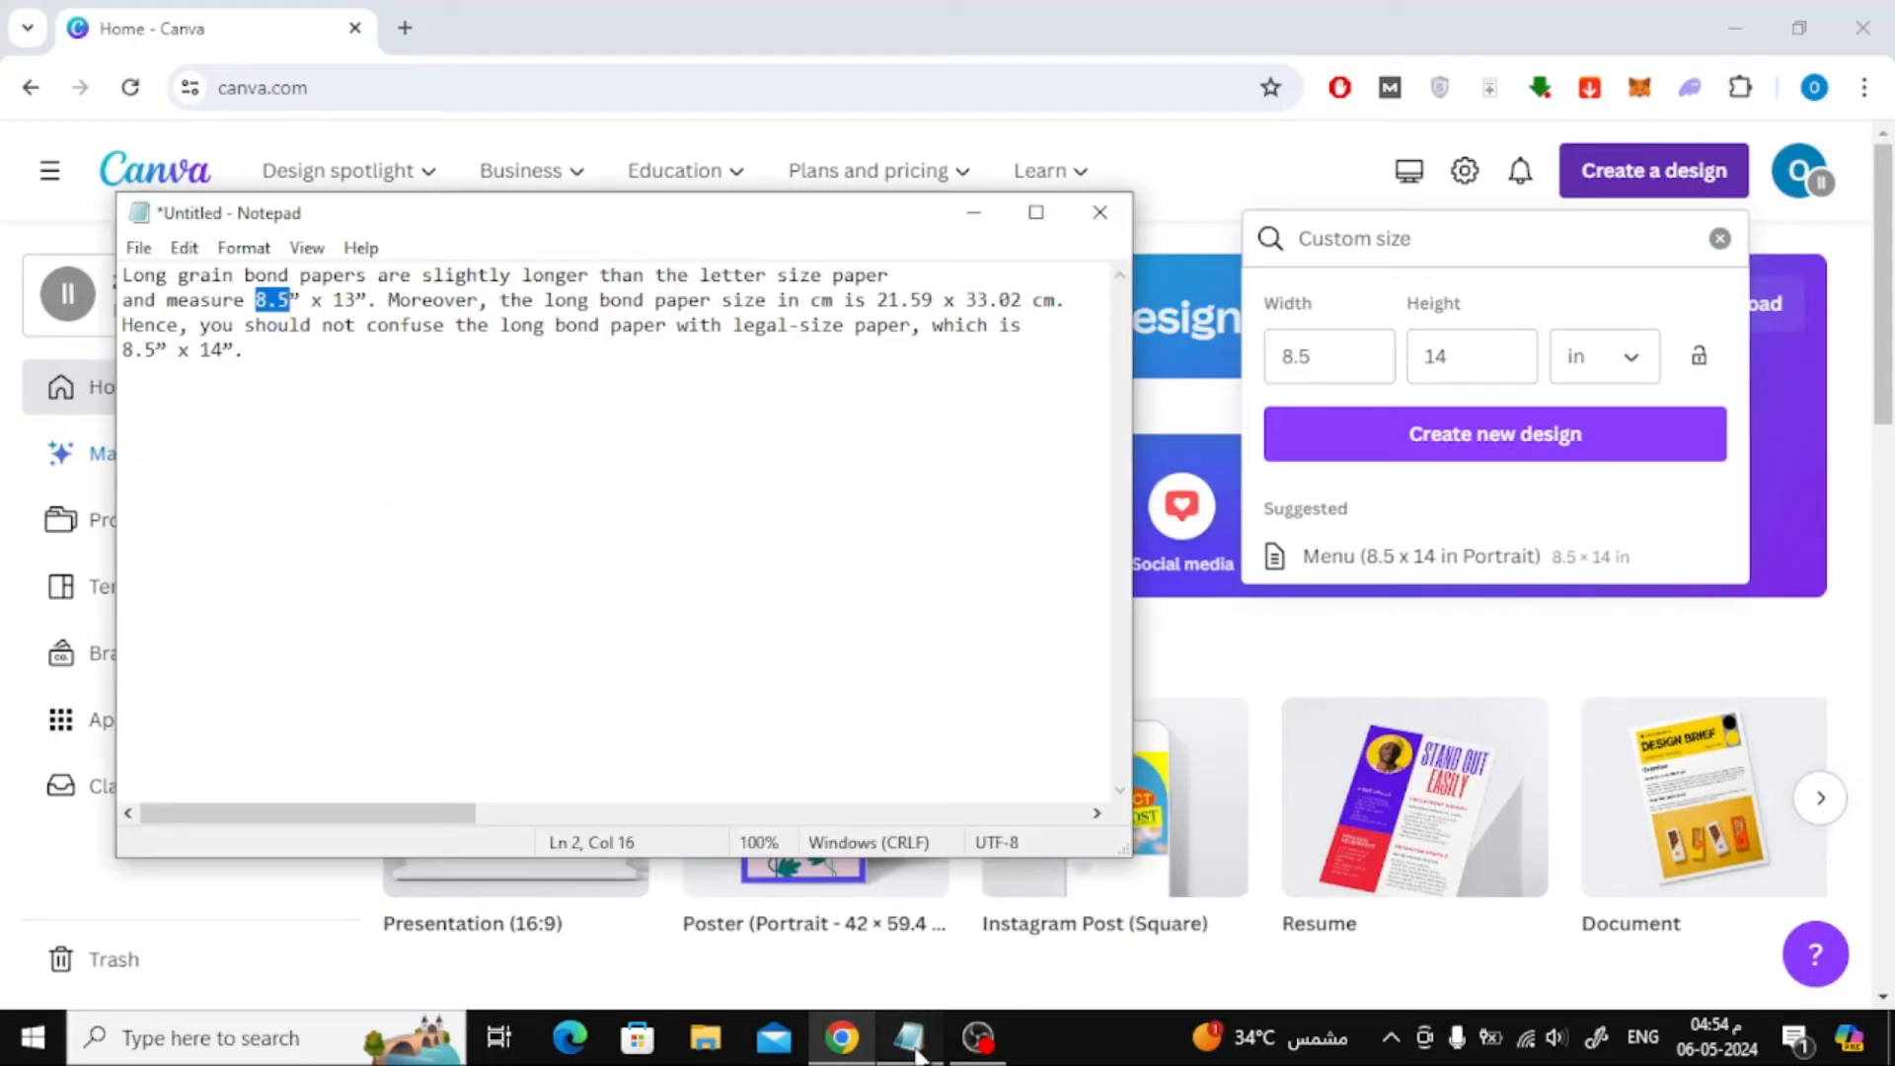
double_click(341, 300)
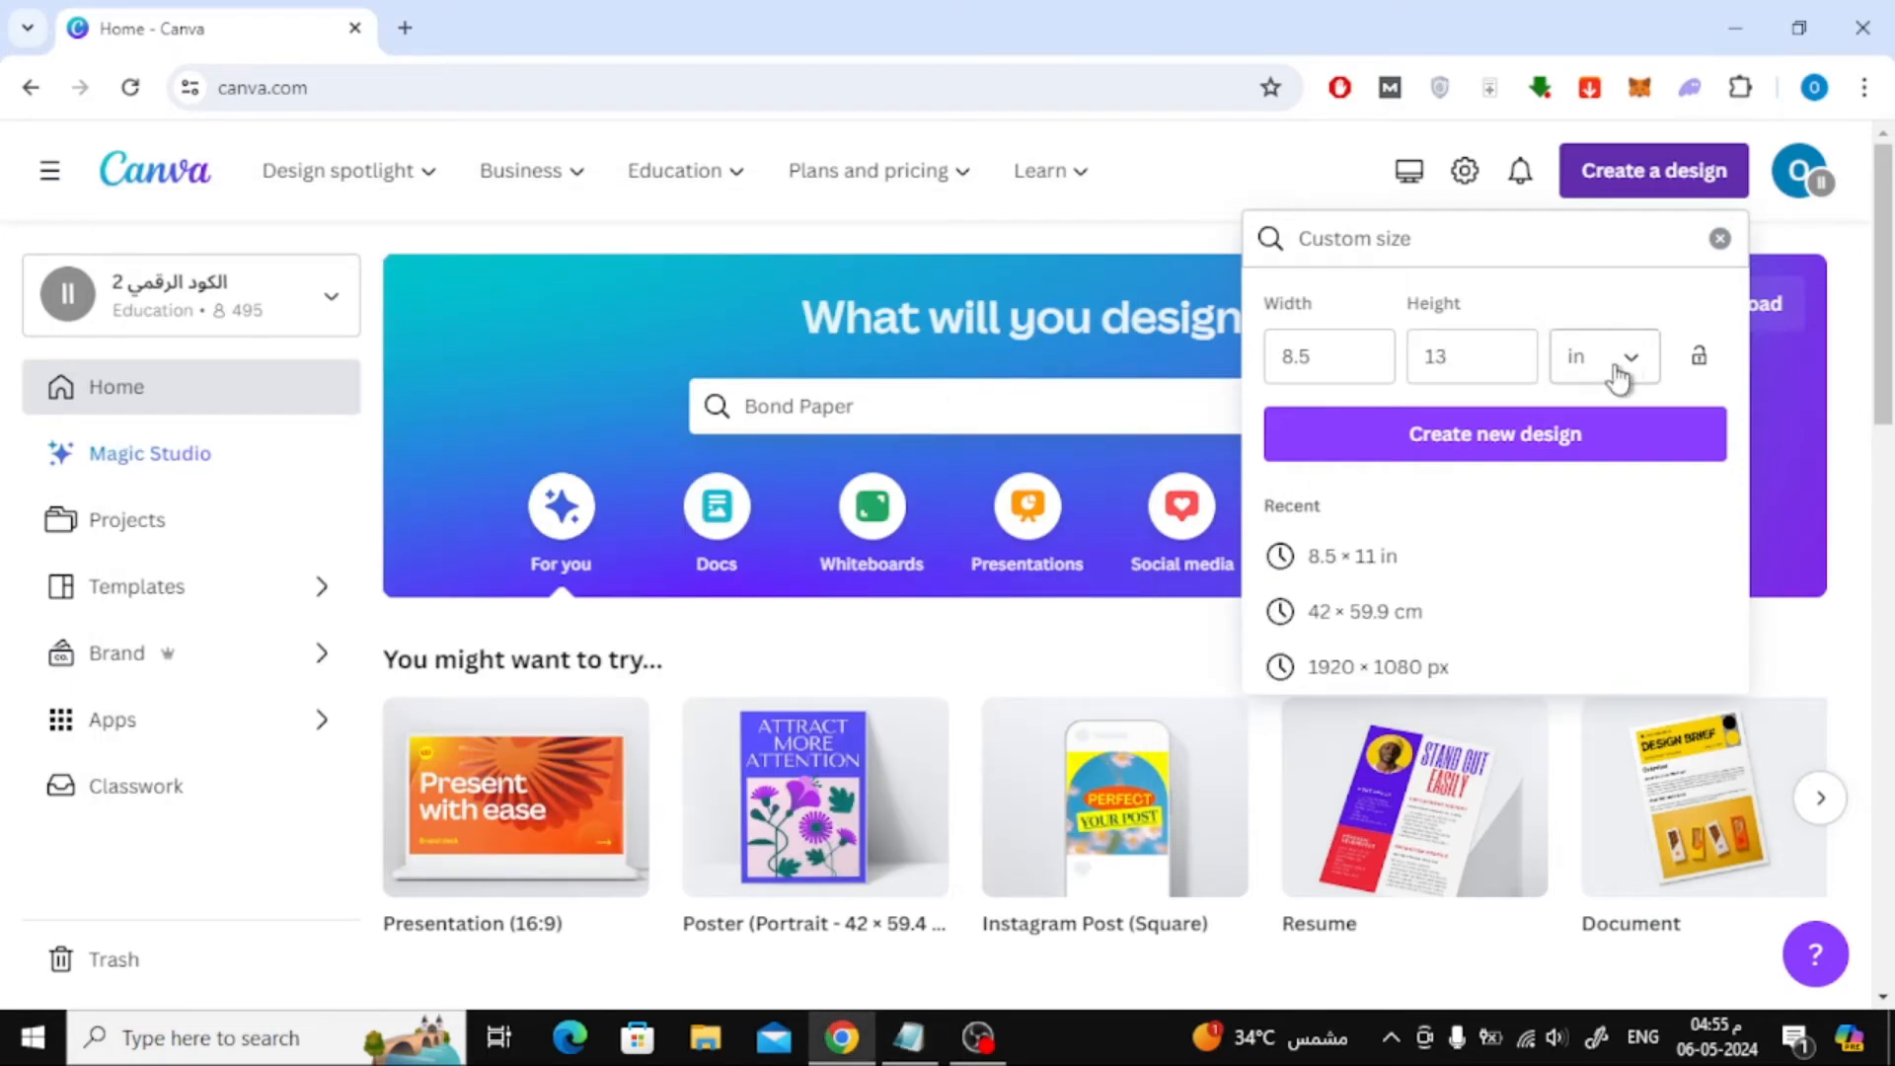
left_click(1601, 356)
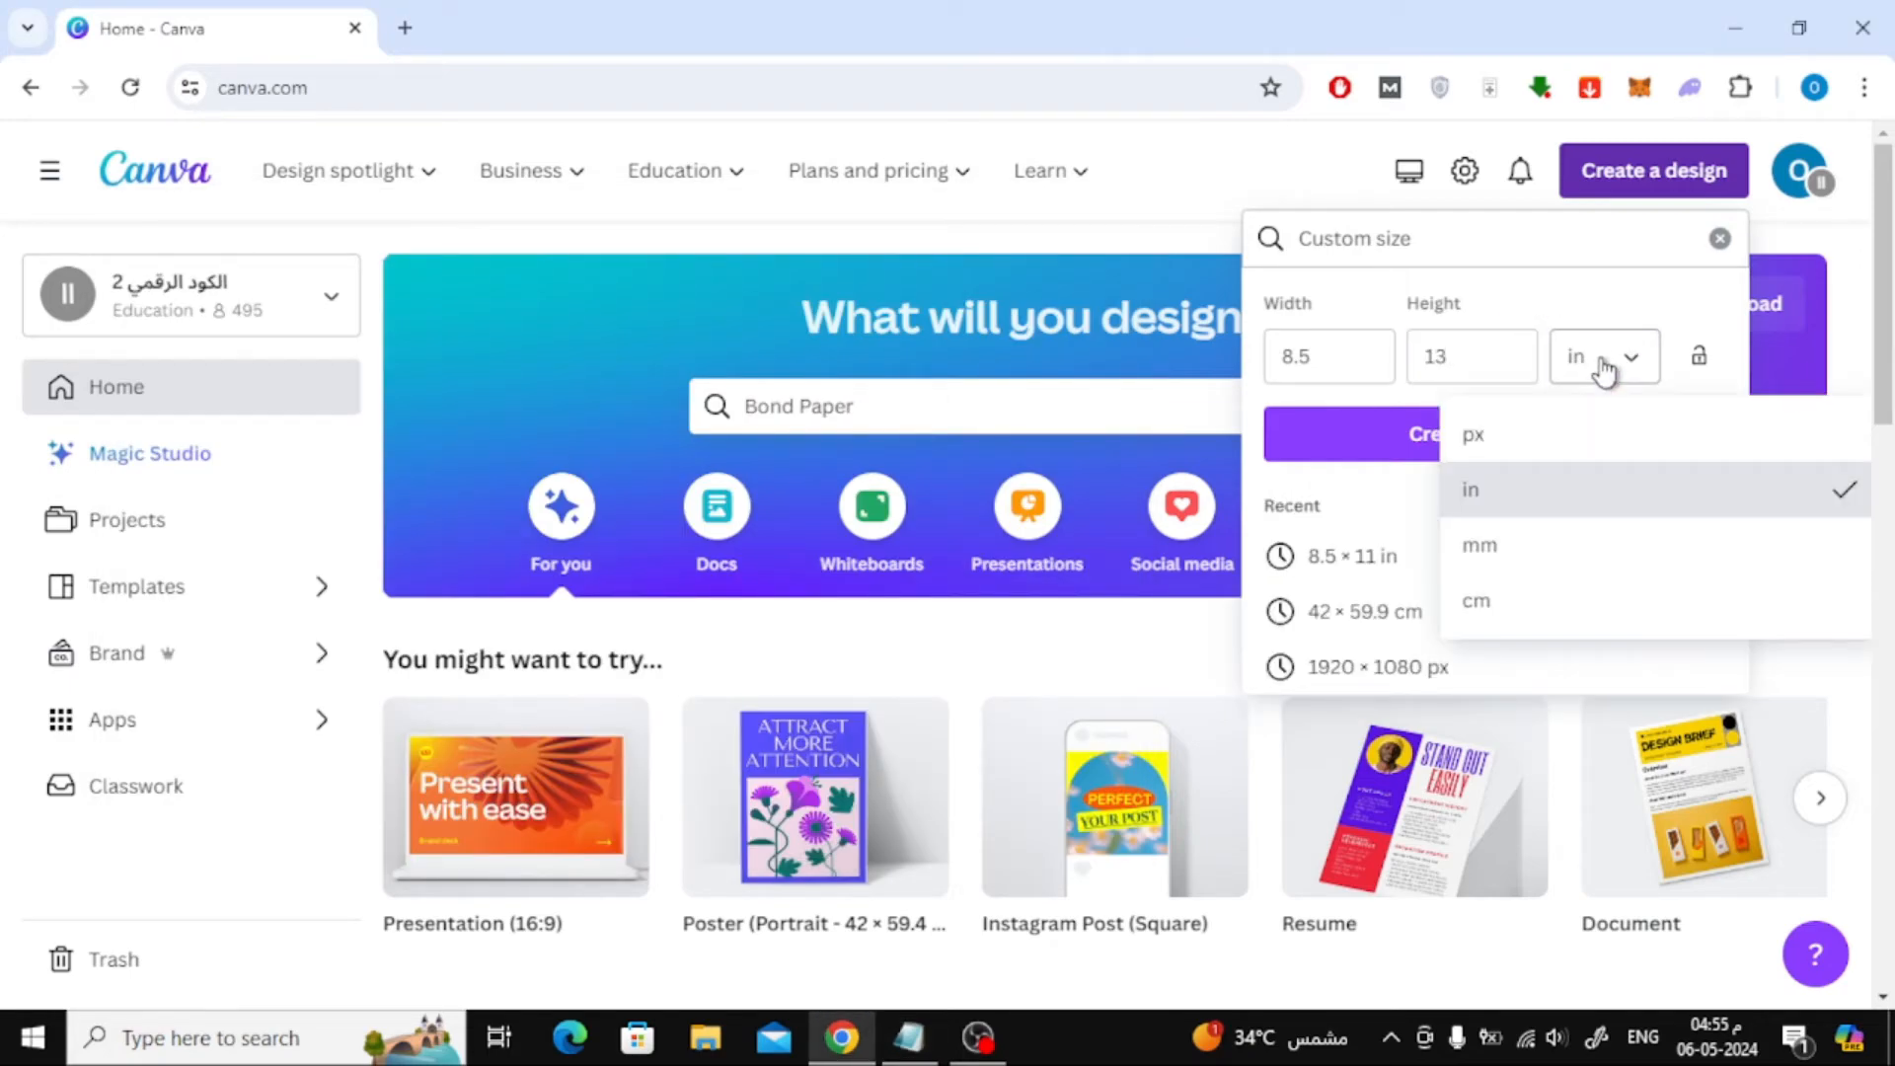
left_click(1469, 488)
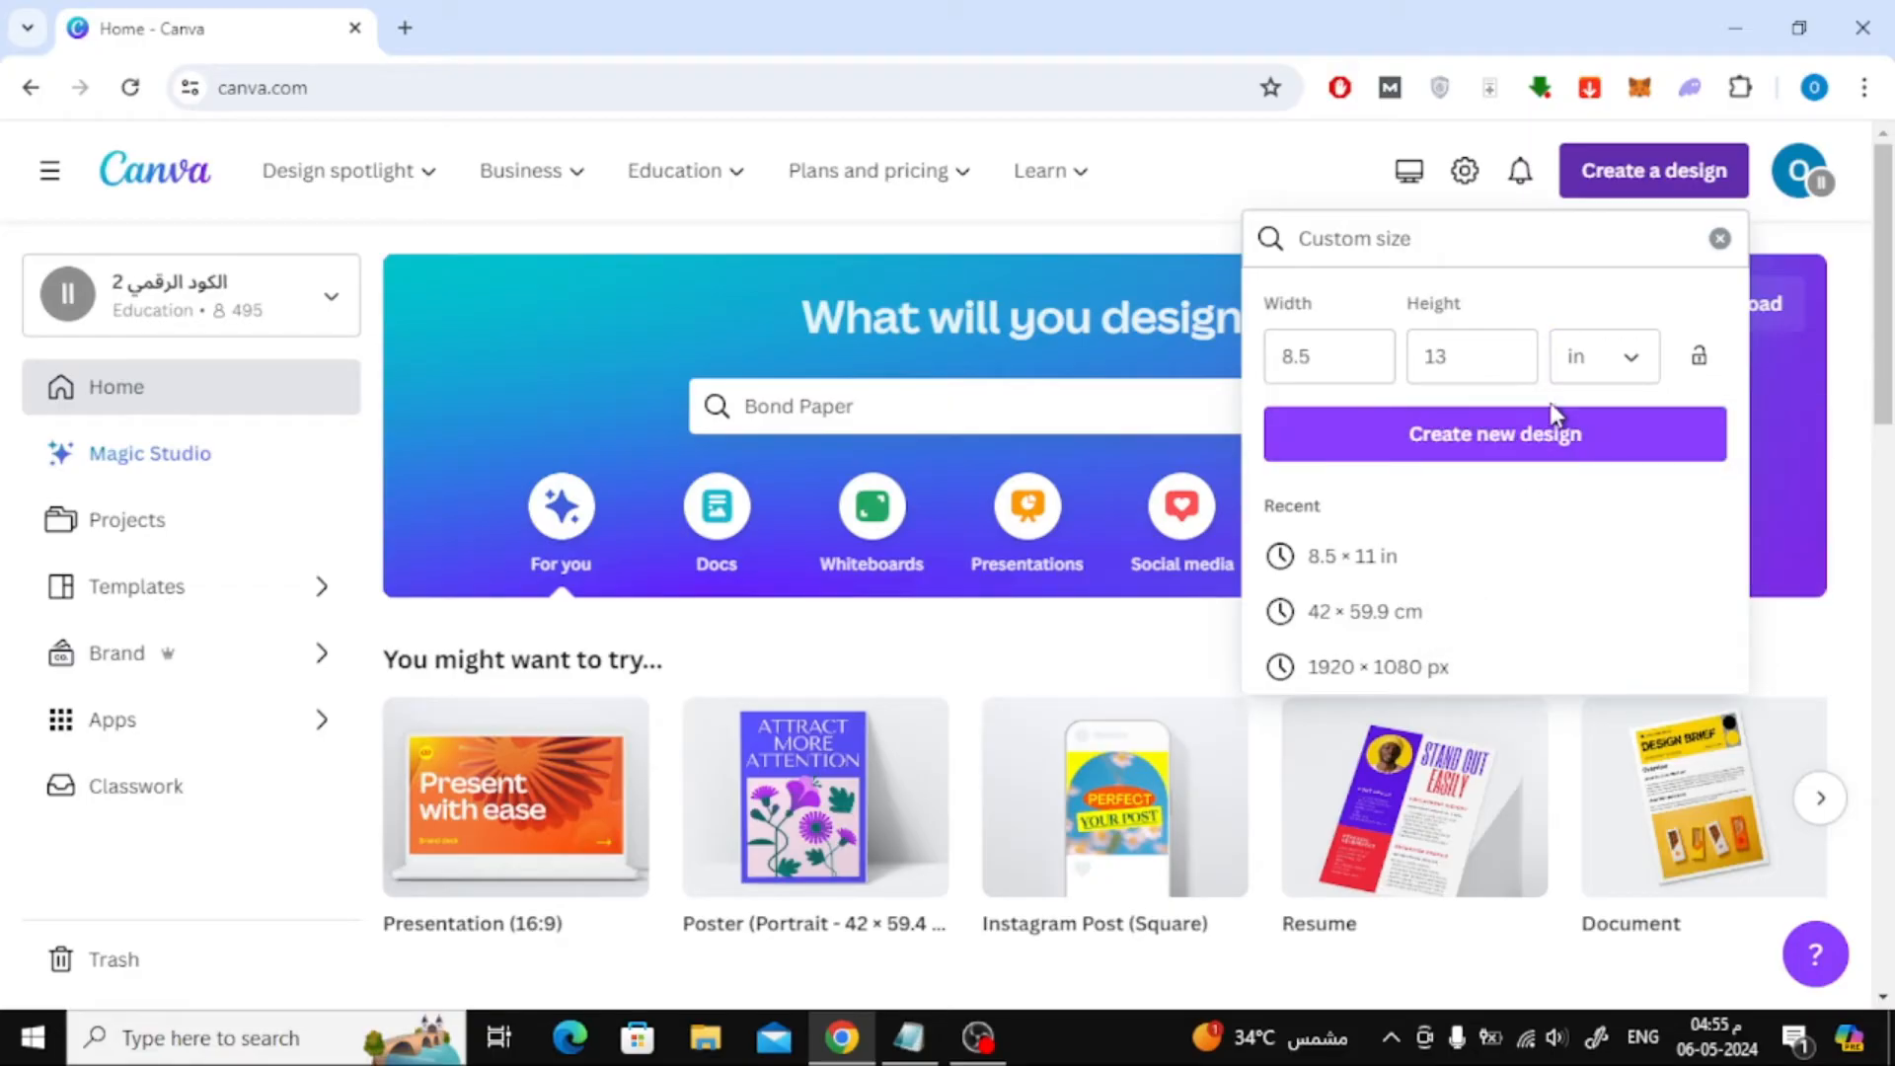
mouse_move(1619, 403)
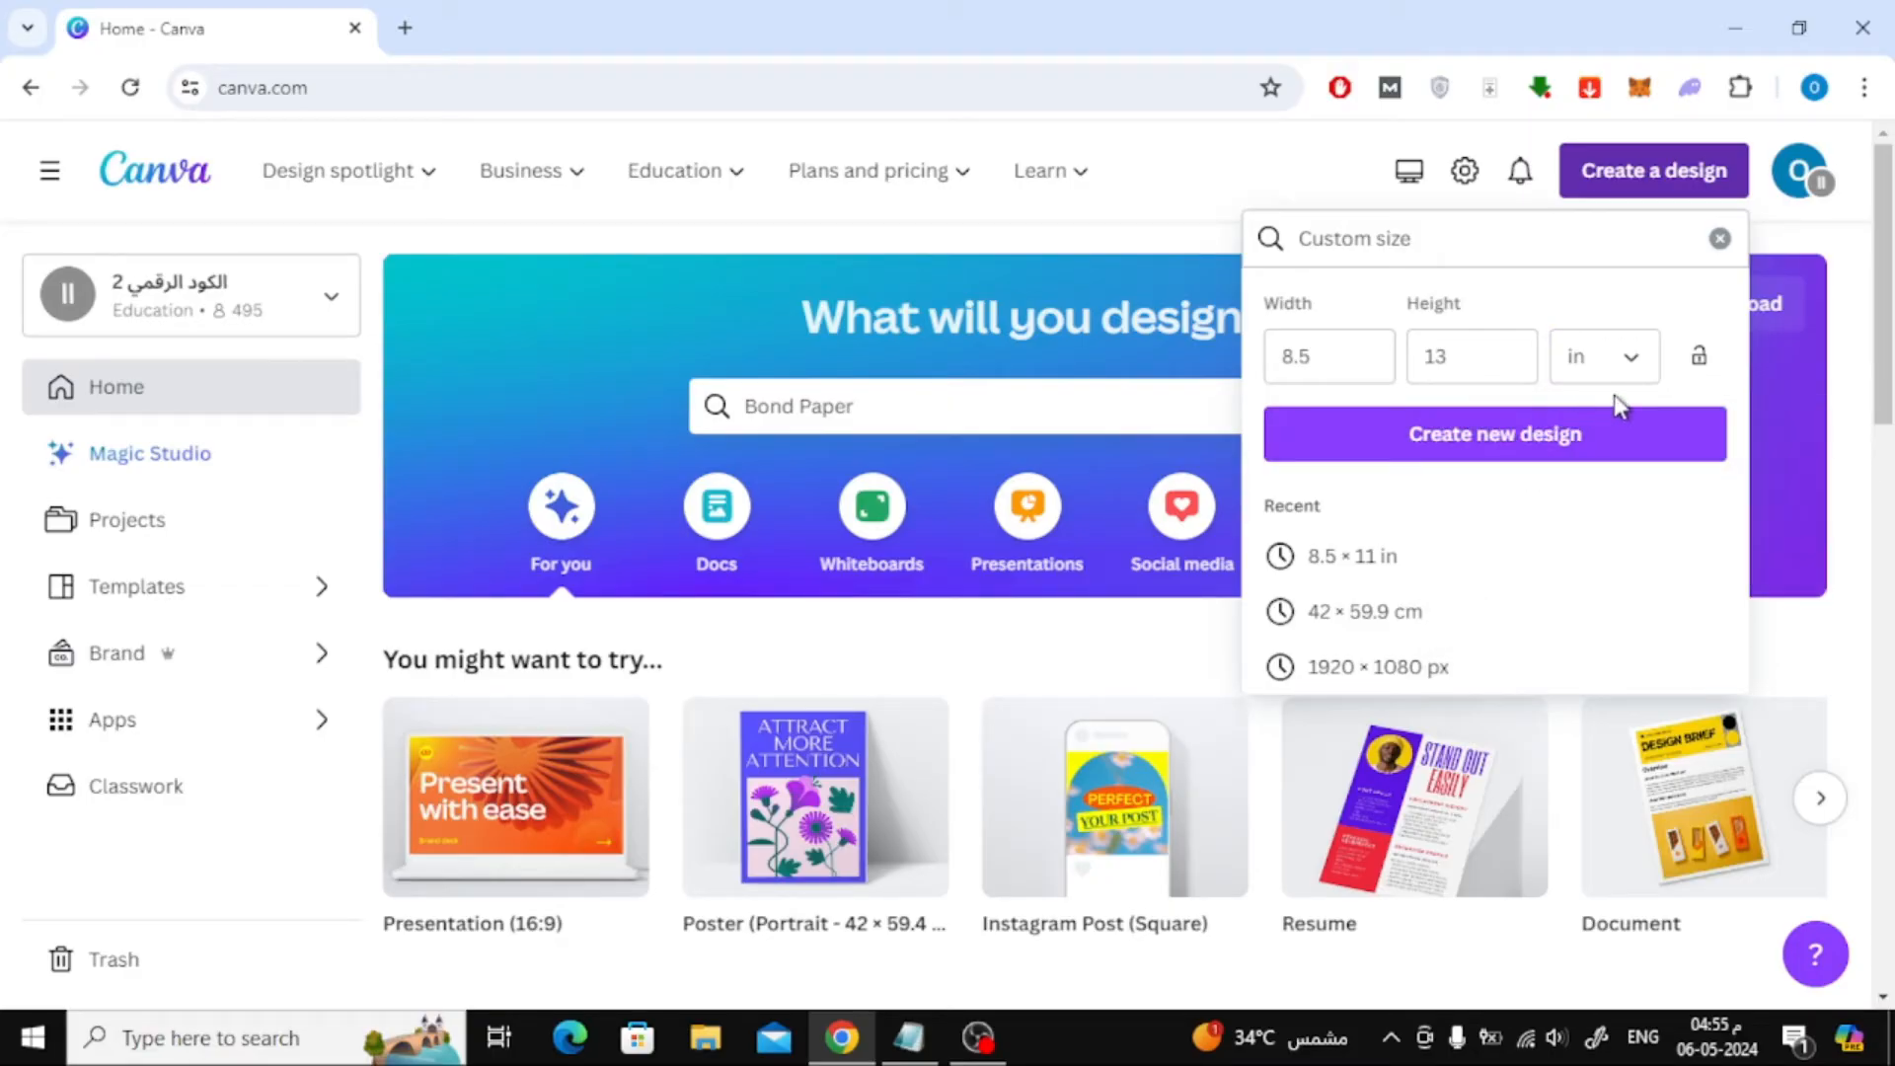
mouse_move(1114, 796)
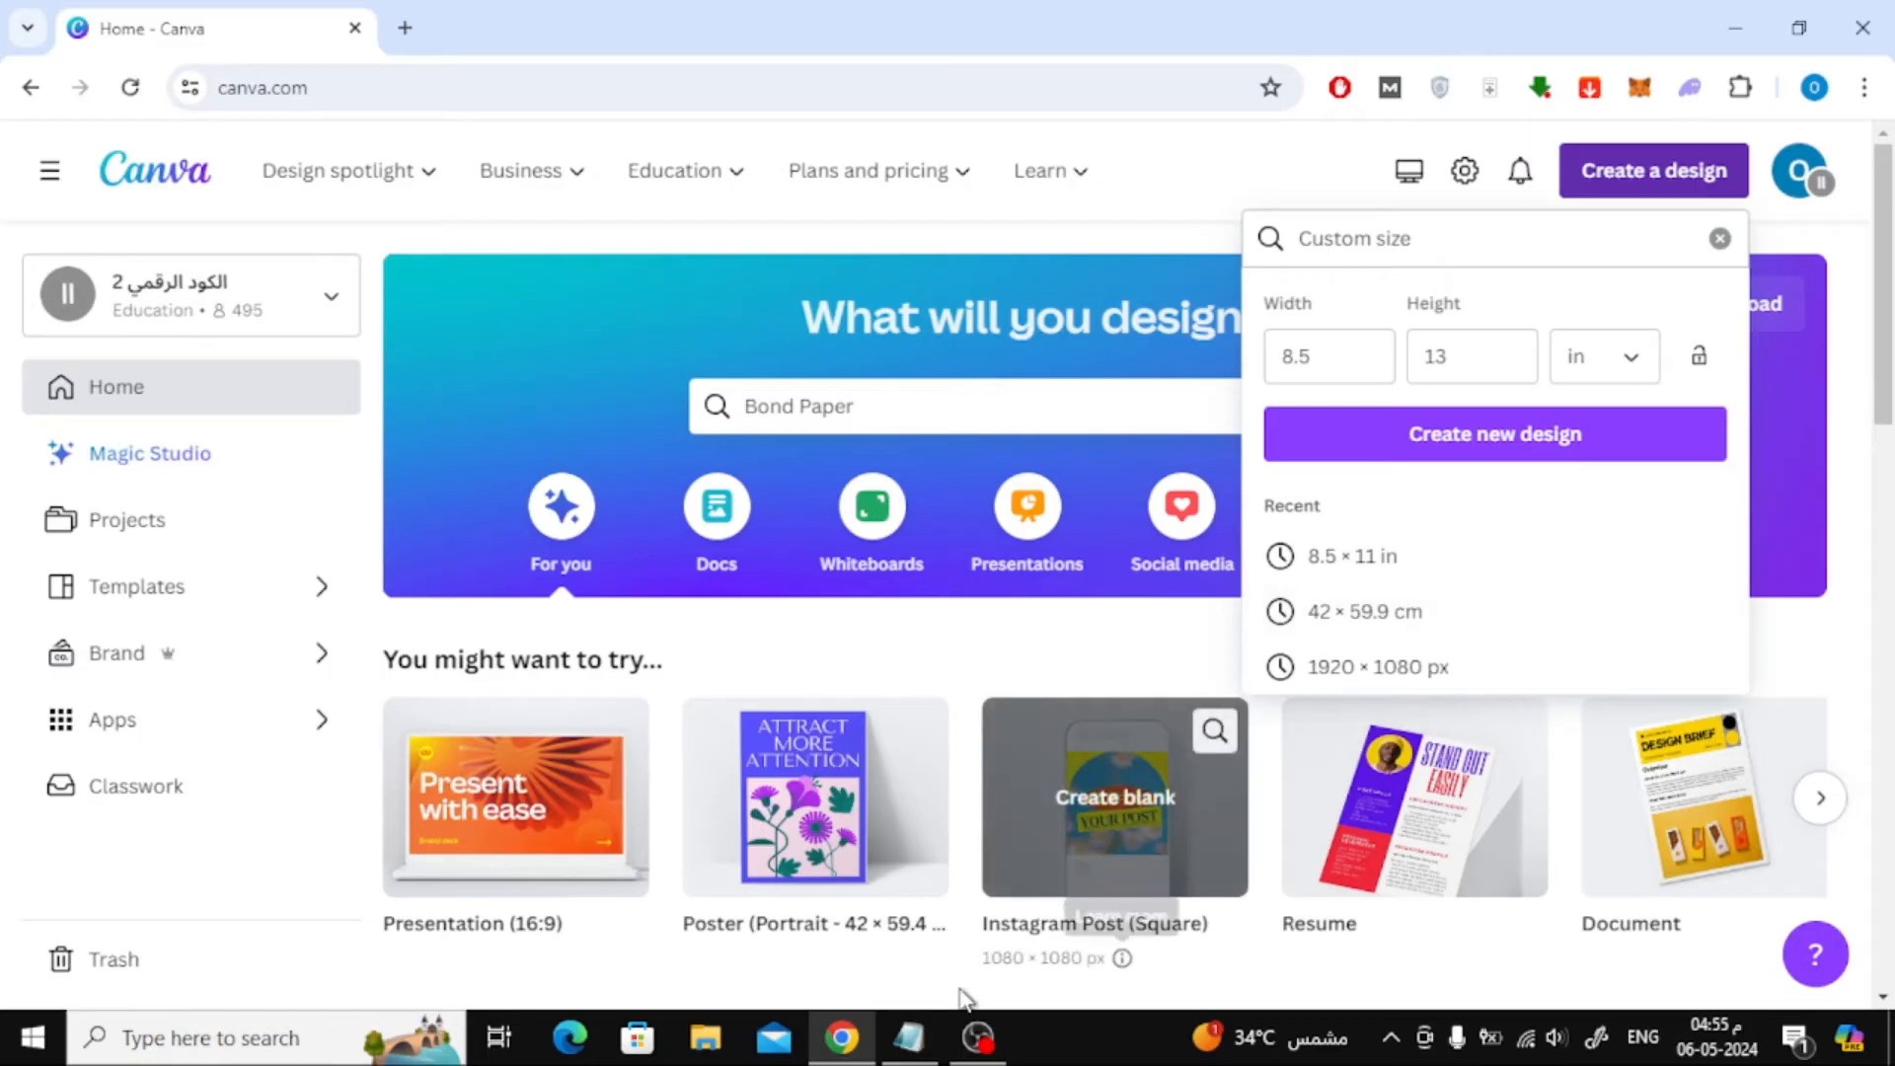
left_click(908, 1037)
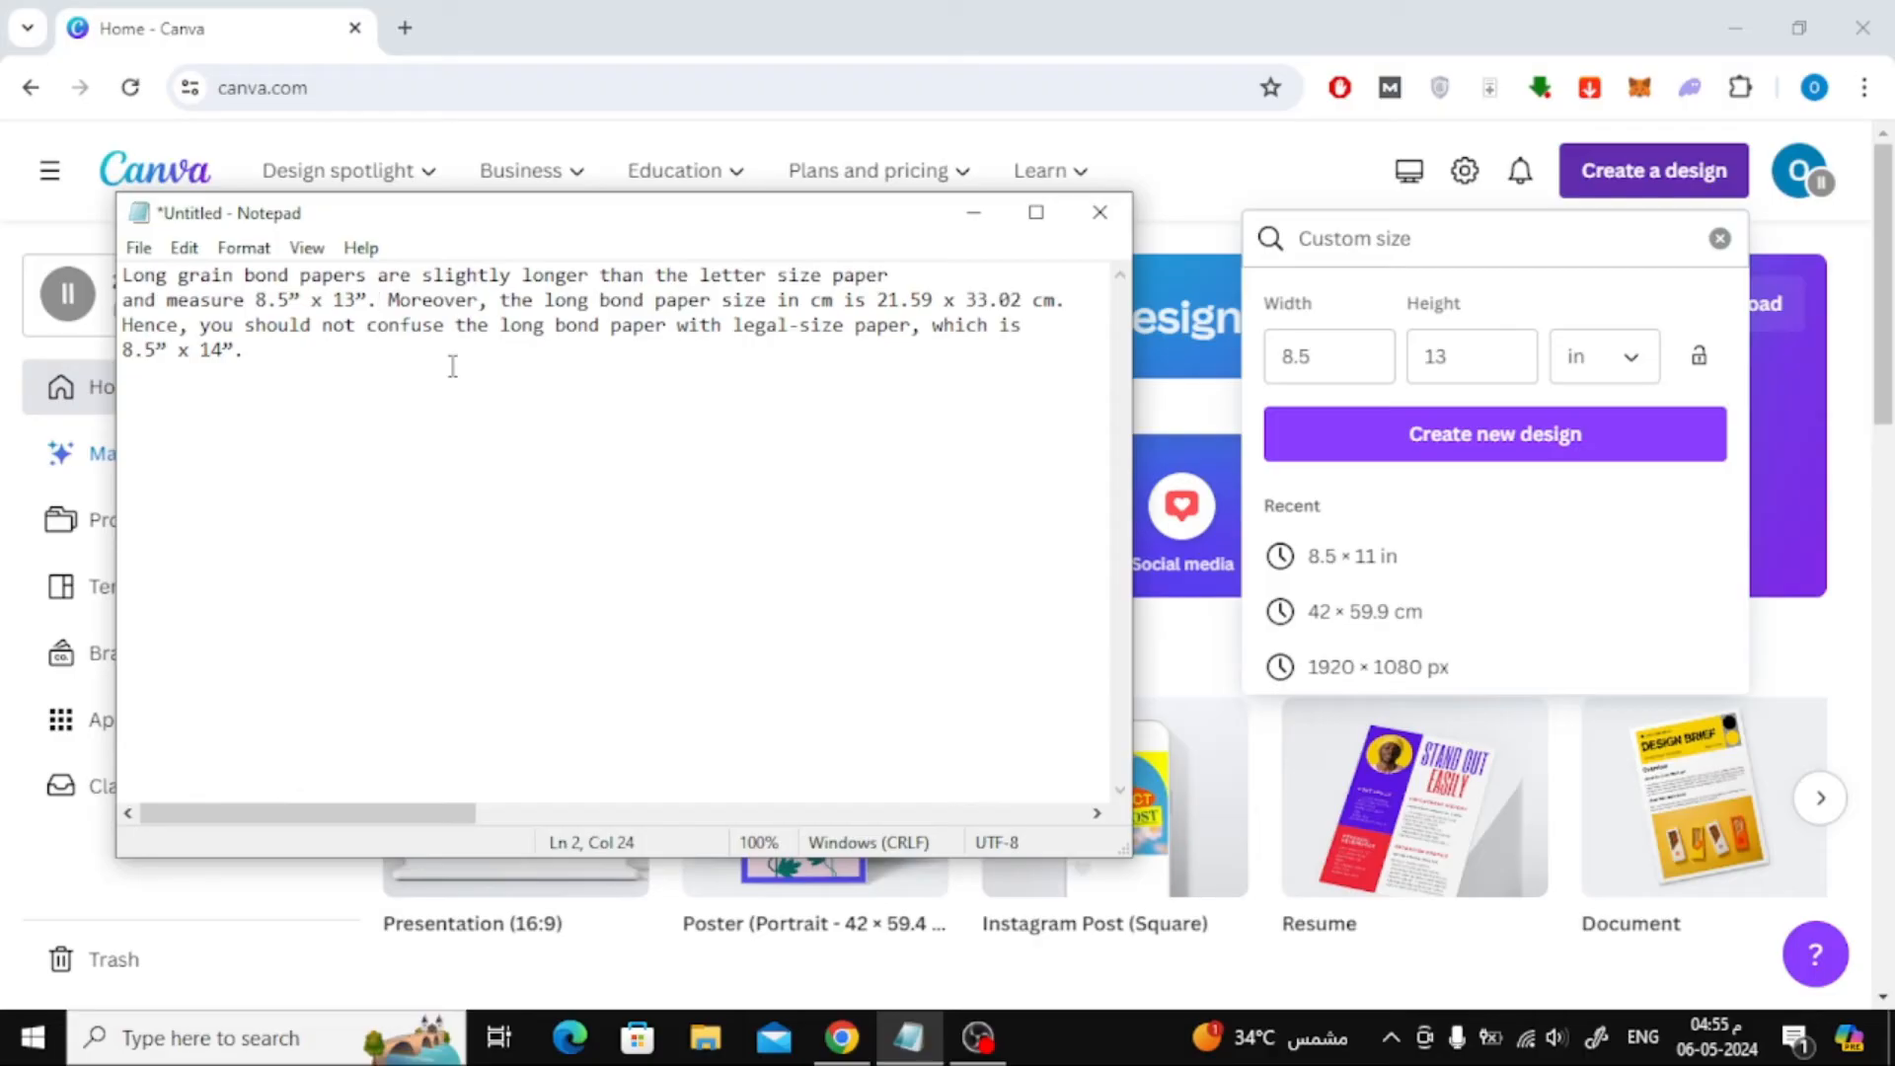
left_click(381, 300)
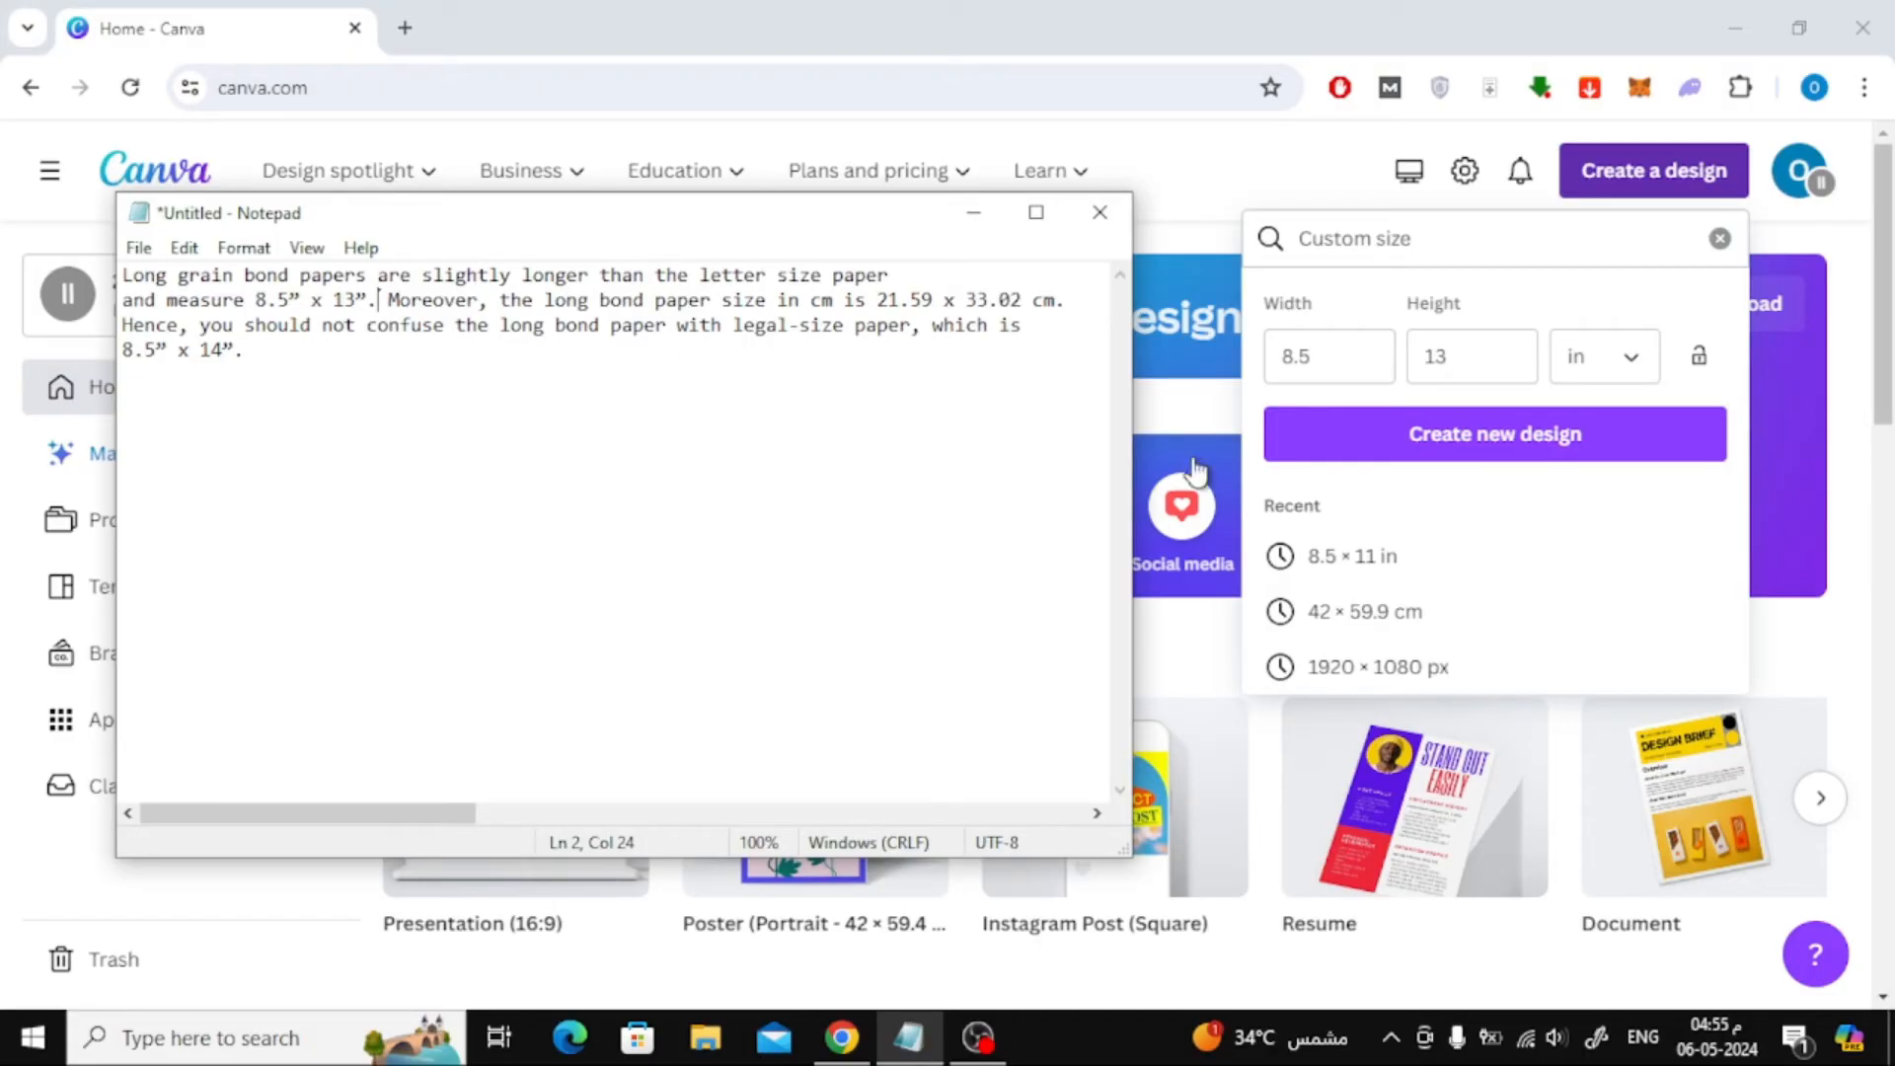
left_click(1495, 434)
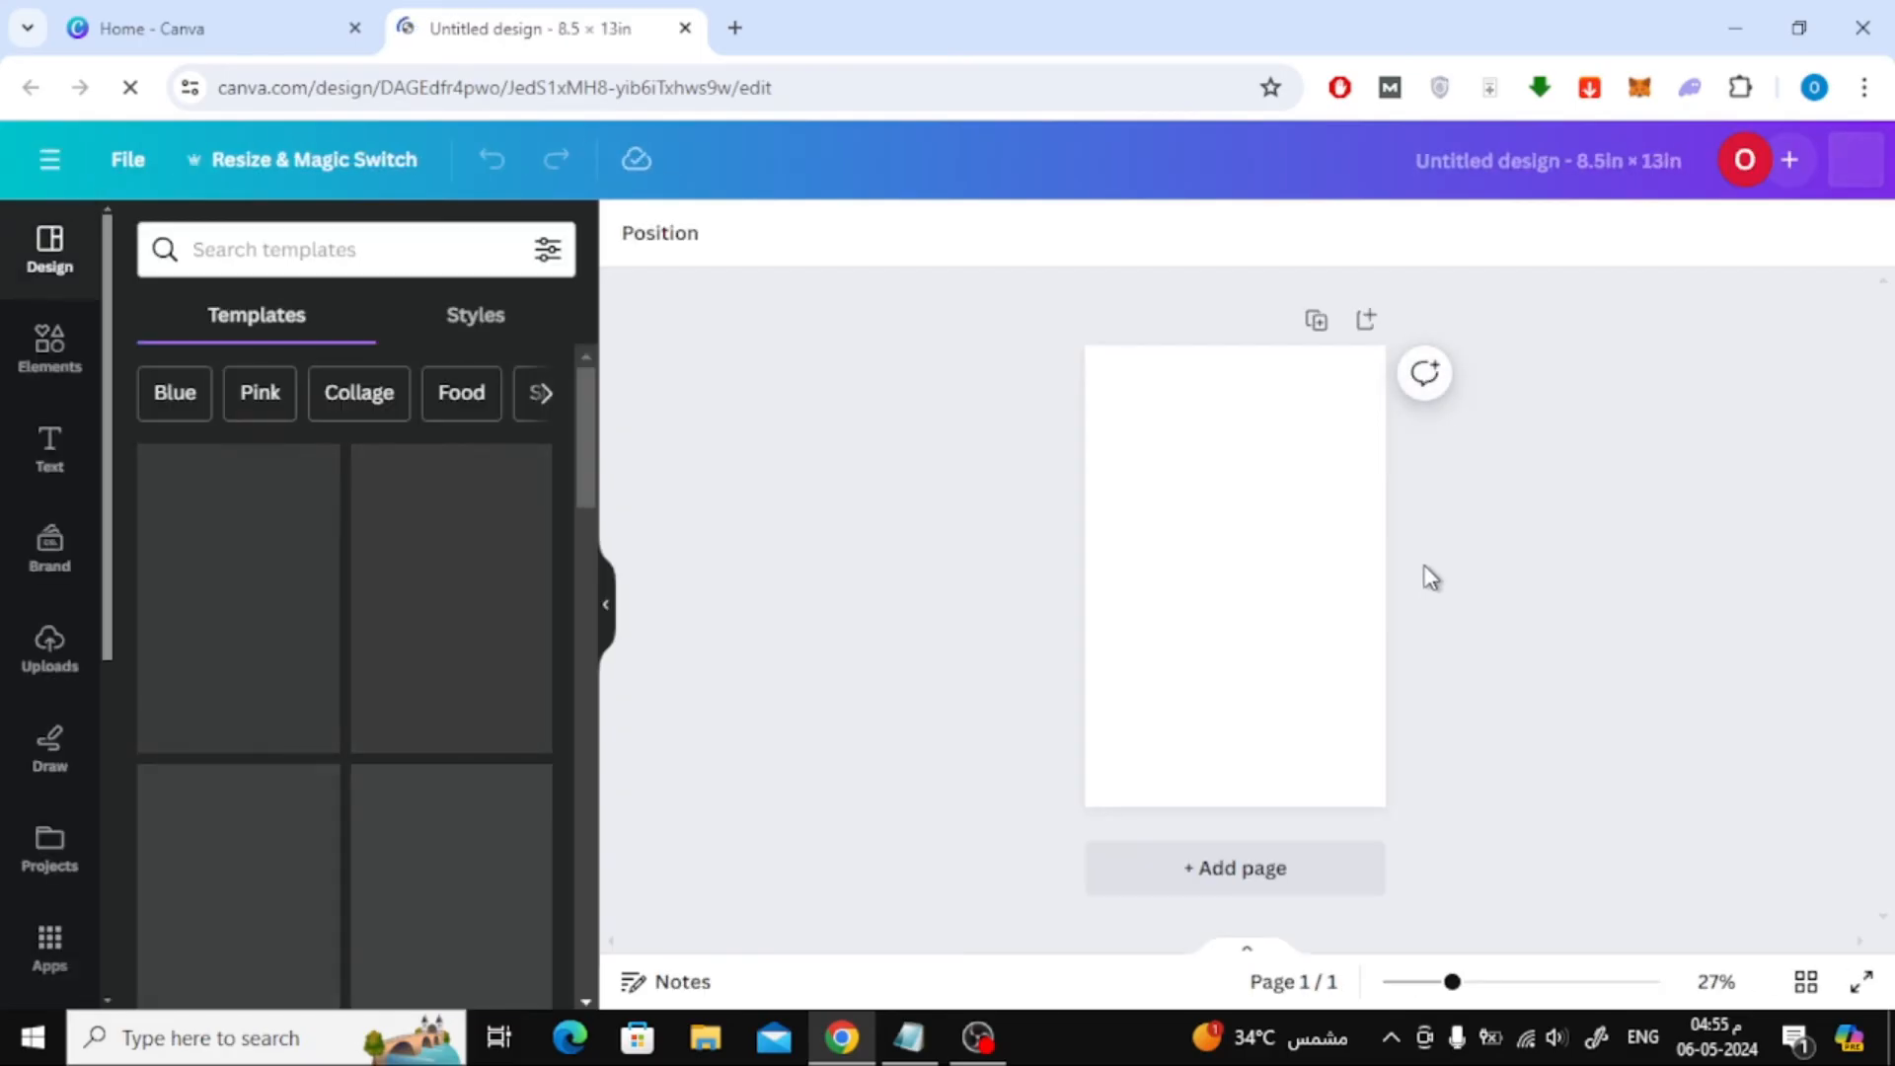